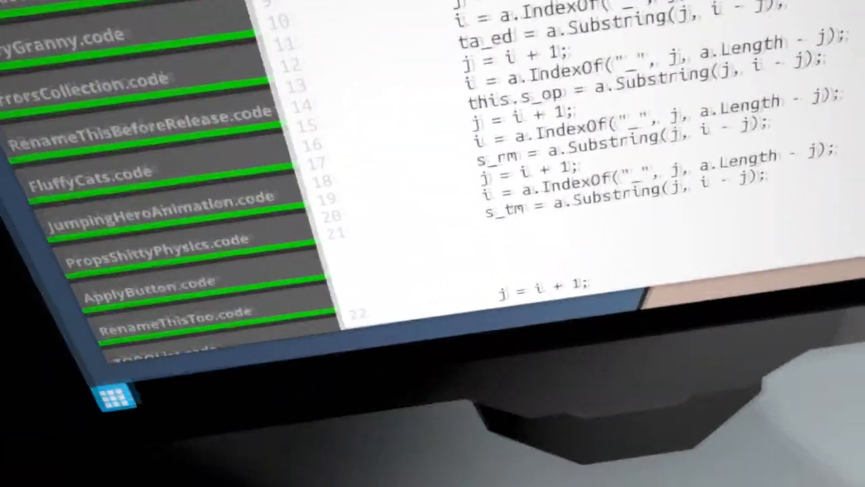
Scroll through the finished code files and submit them, triggering the Invalid Password warning
{"action": "scroll", "scroll_direction": "down", "scroll_amount": 3}
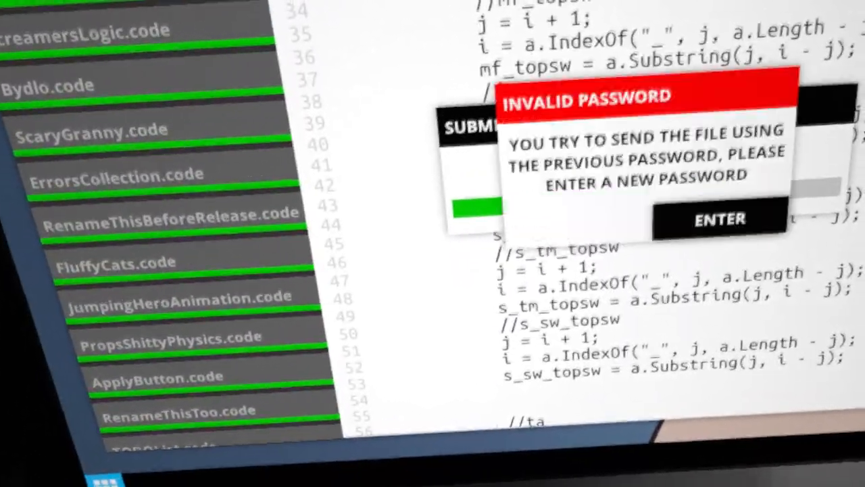
{"action": "left_click", "coordinate": [718, 218]}
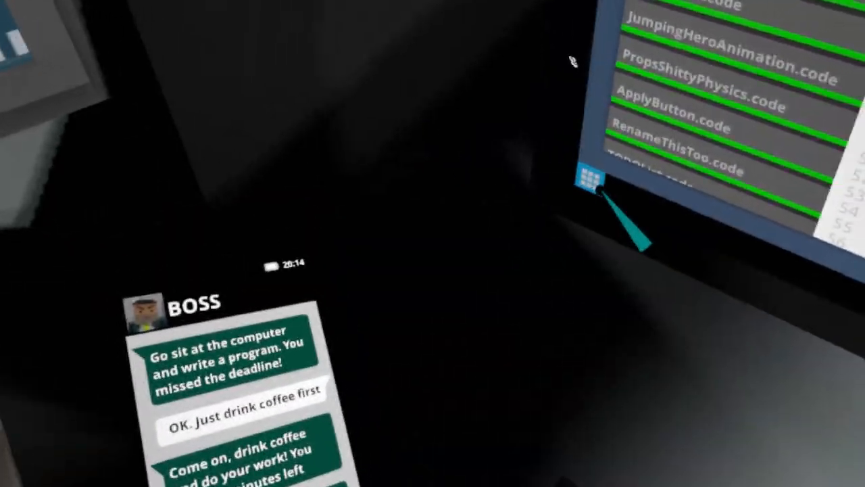
{"action": "mouse_move", "coordinate": [433, 243]}
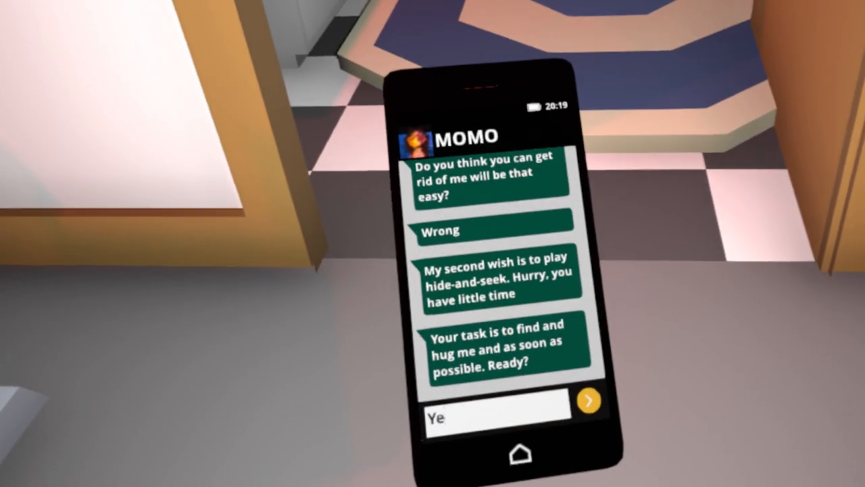
{"action": "mouse_move", "coordinate": [432, 243]}
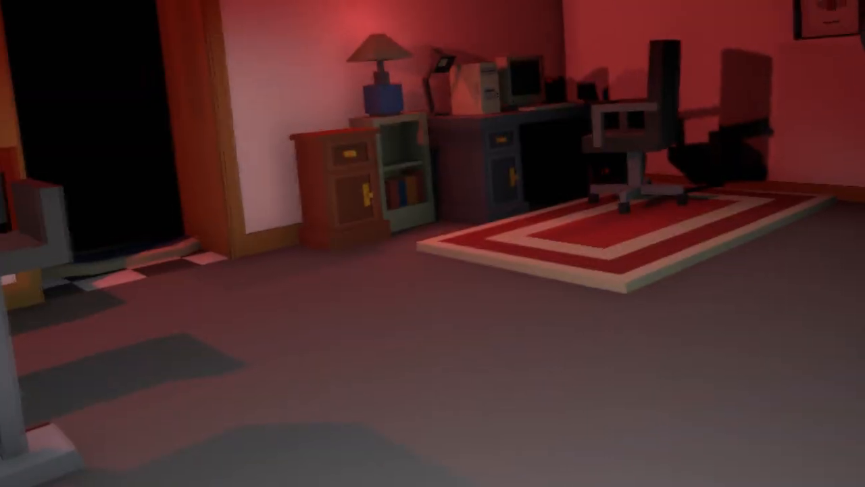
{"action": "mouse_move", "coordinate": [432, 243]}
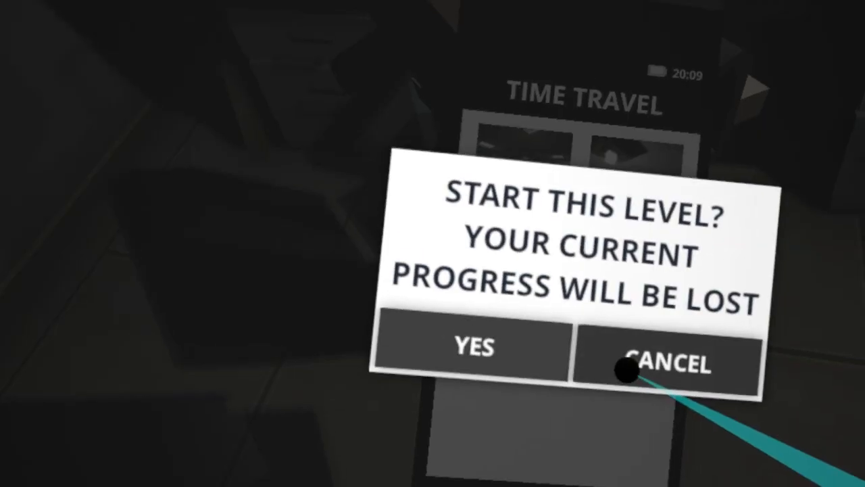
Confirm starting the chosen time-travel level despite losing current progress
{"action": "left_click", "coordinate": [473, 349]}
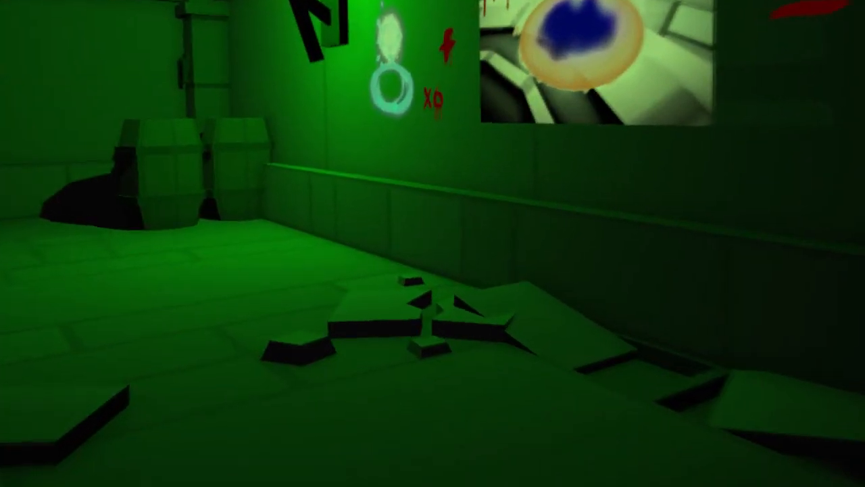
{"action": "mouse_move", "coordinate": [432, 243]}
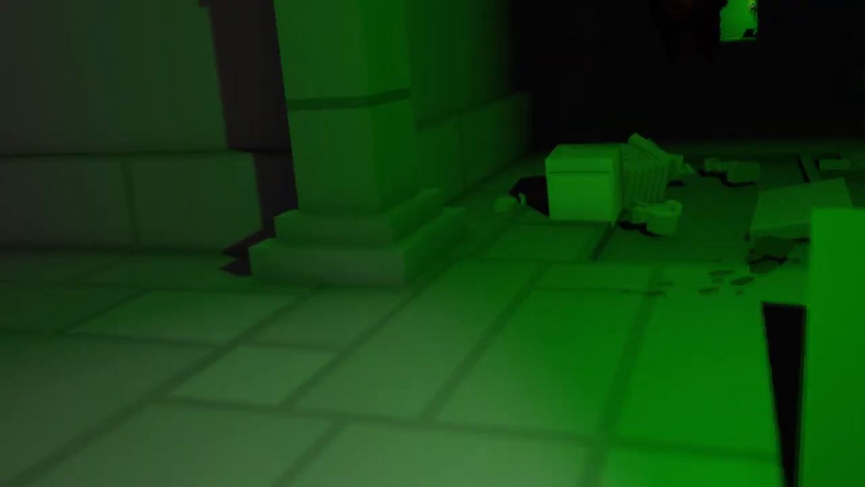
{"action": "mouse_move", "coordinate": [432, 243]}
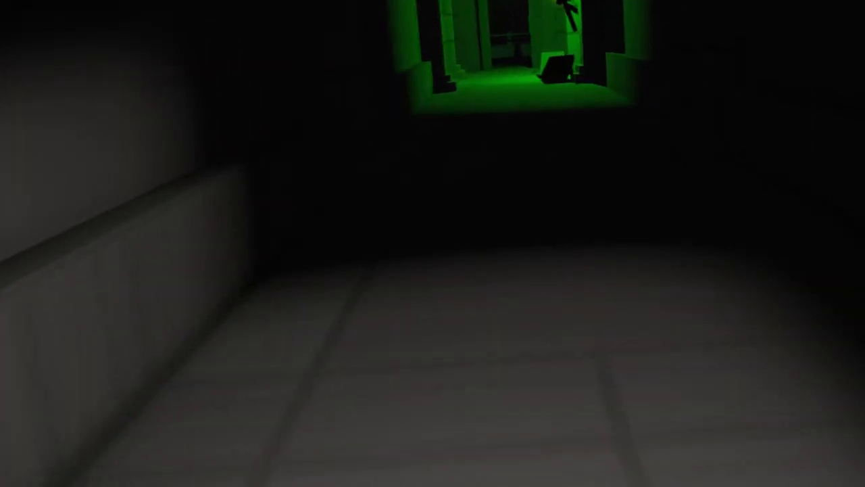